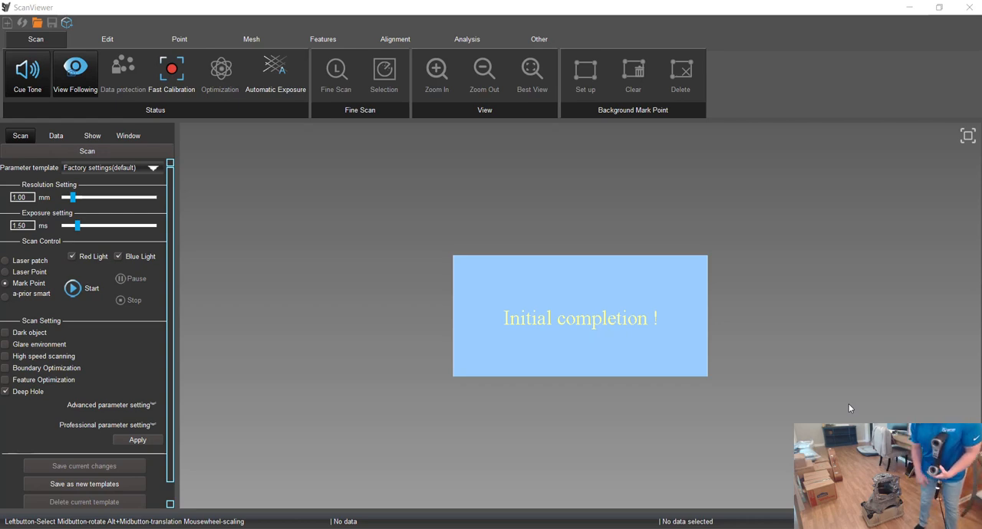
mouse_move(724, 276)
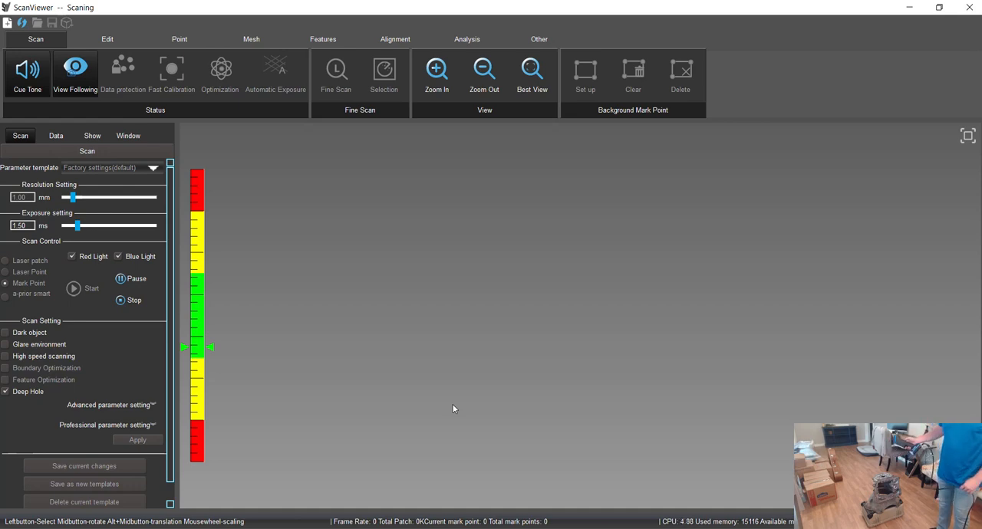
left_click(73, 288)
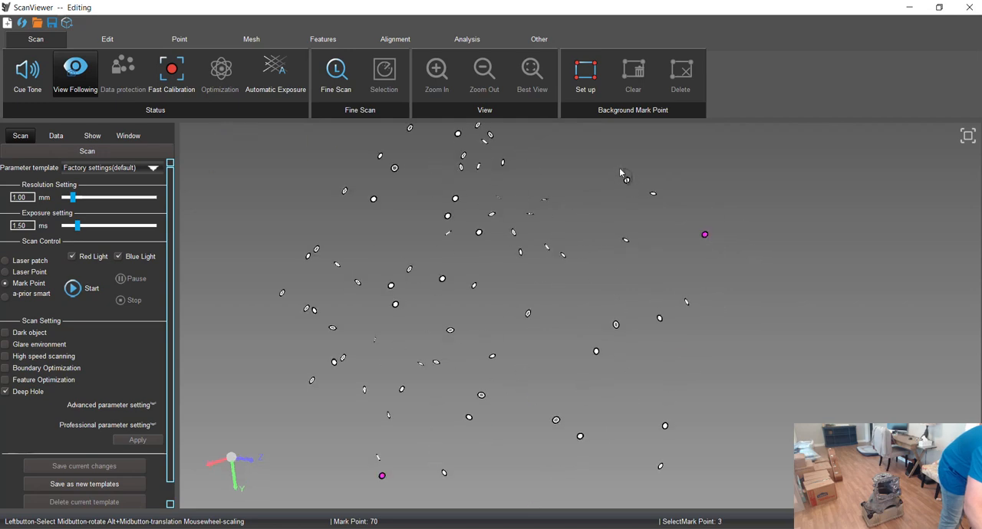
Step: Set the four selected markers as background mark points, then choose Laser patch scanning
left_click(584, 72)
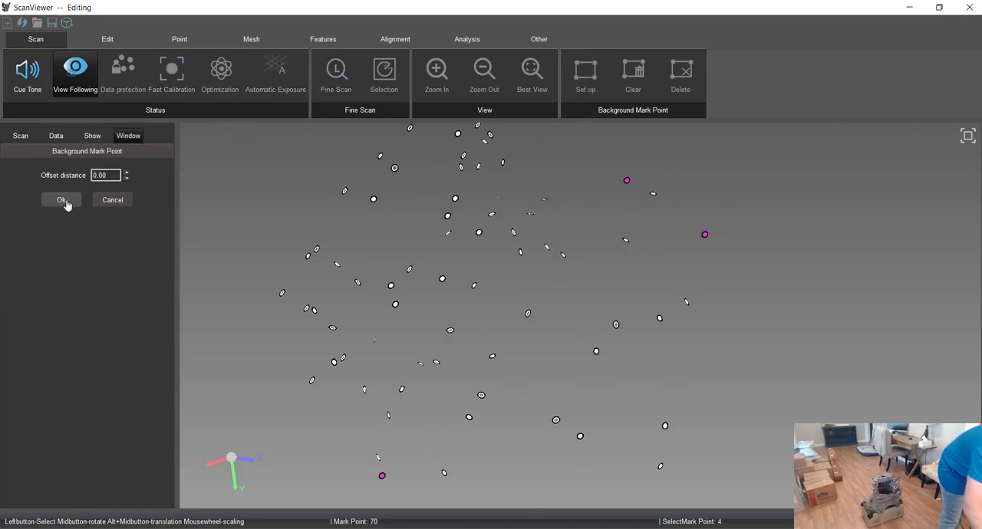
left_click(62, 200)
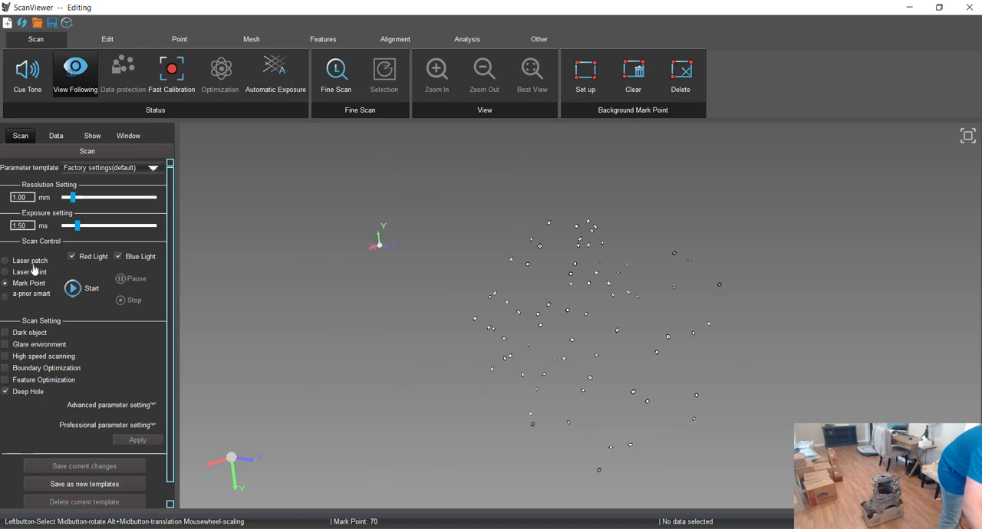
left_click(72, 288)
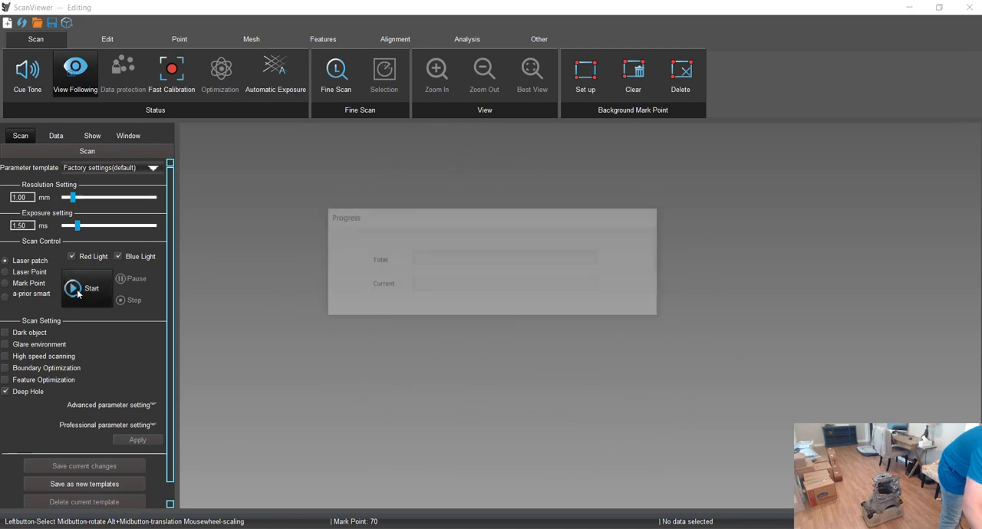
Step: Start the laser-patch scan and capture the first area of the casing surface
left_click(91, 288)
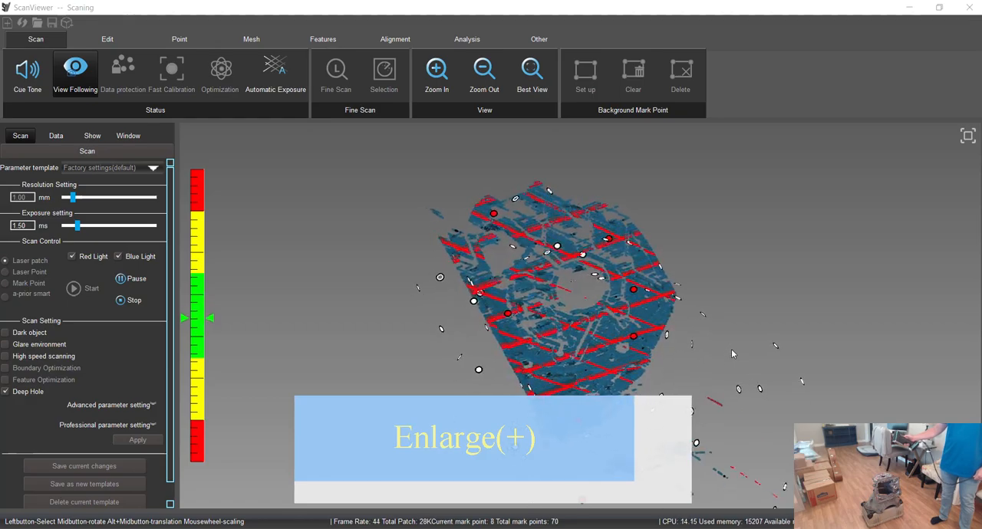
scroll("up", 3)
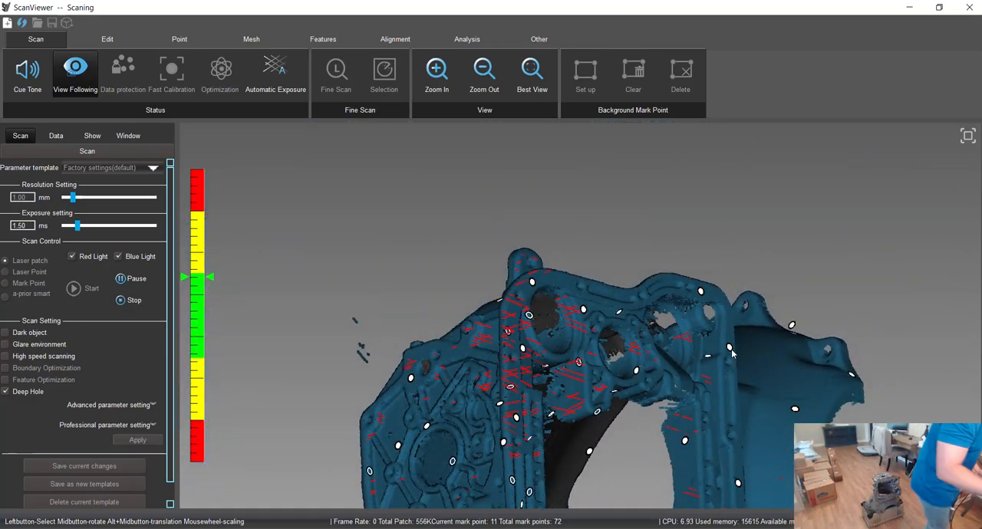
Step: Stop the first laser-patch scan once most of the first side is covered
left_click(134, 300)
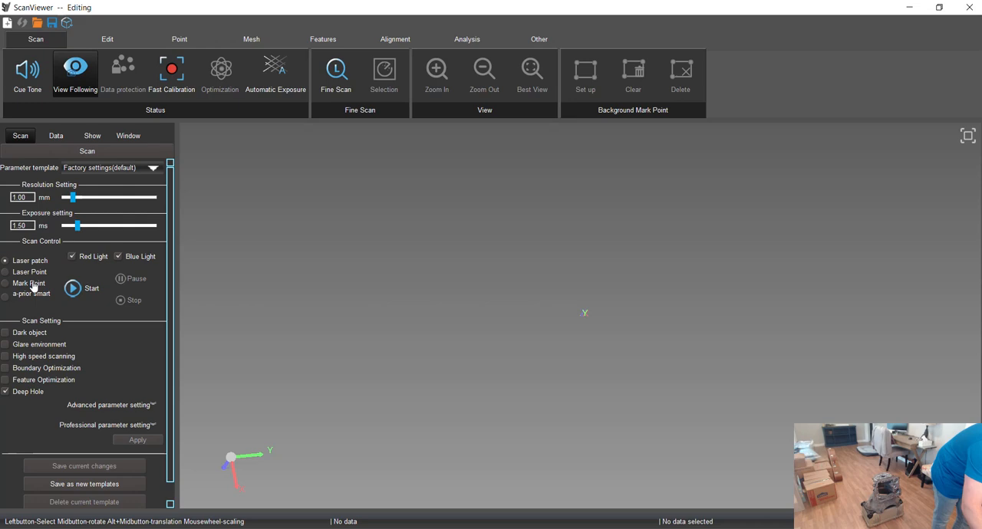
left_click(6, 283)
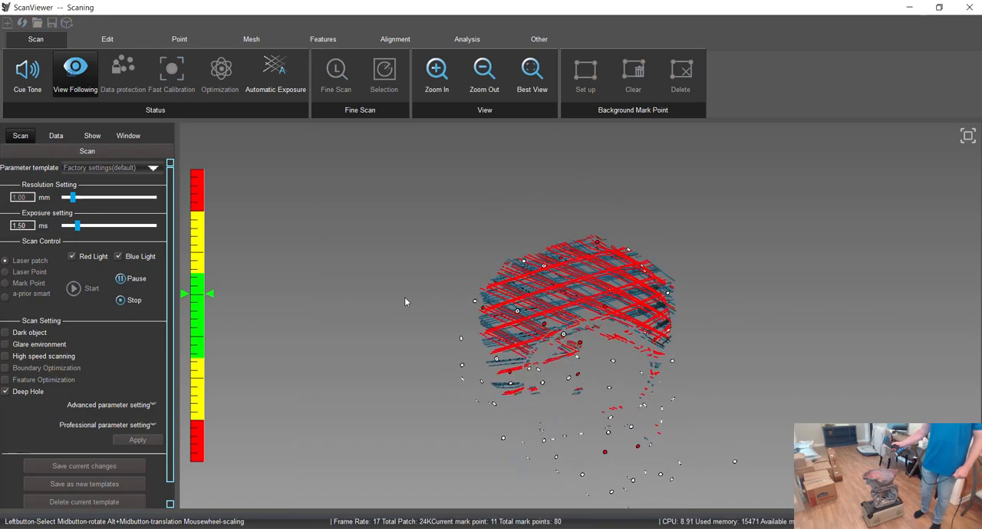
Step: Zoom in while sweeping the scanner over the inside of the bell housing
scroll("up", 3)
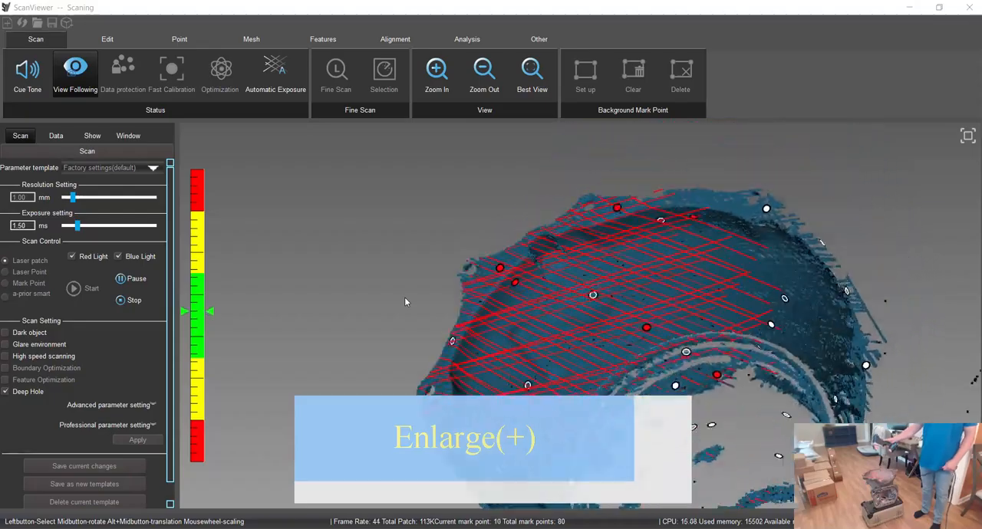
scroll("up", 3)
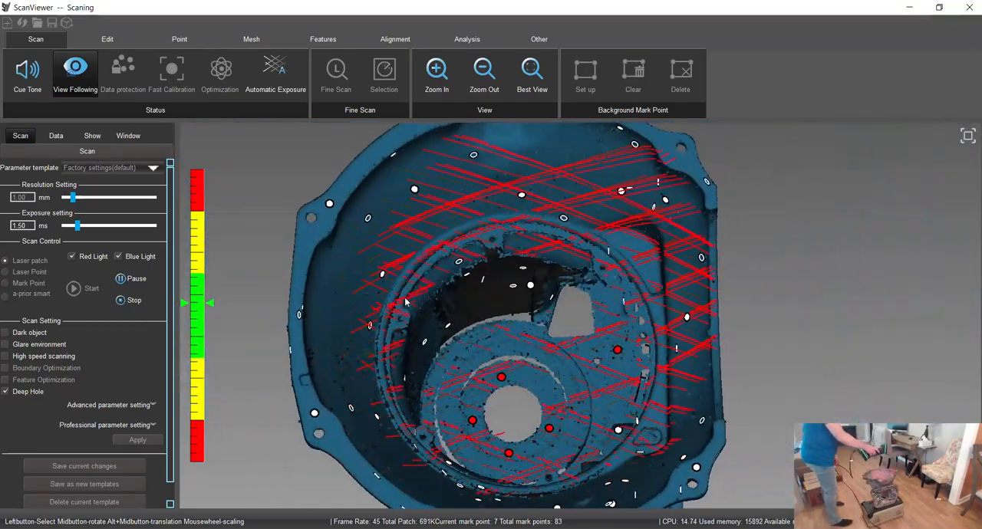
scroll("up", 3)
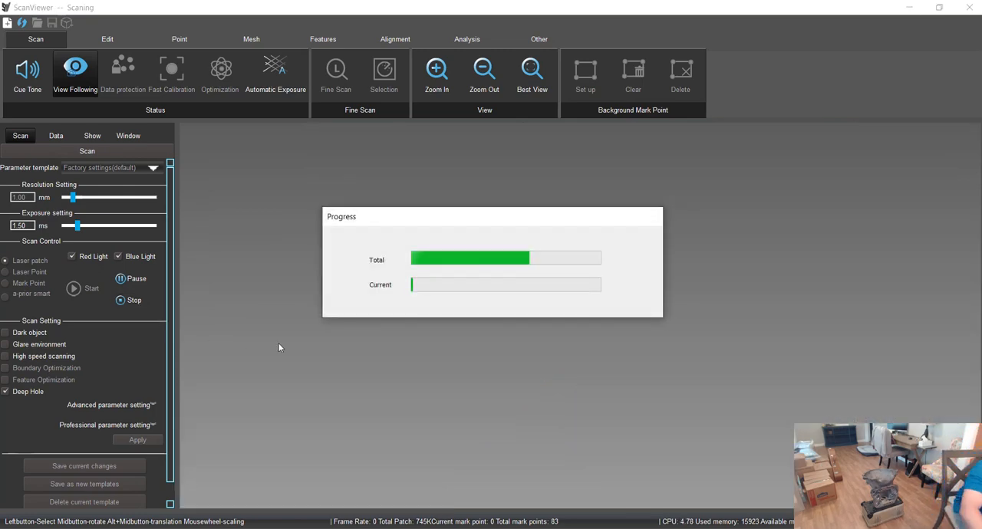
mouse_move(374, 440)
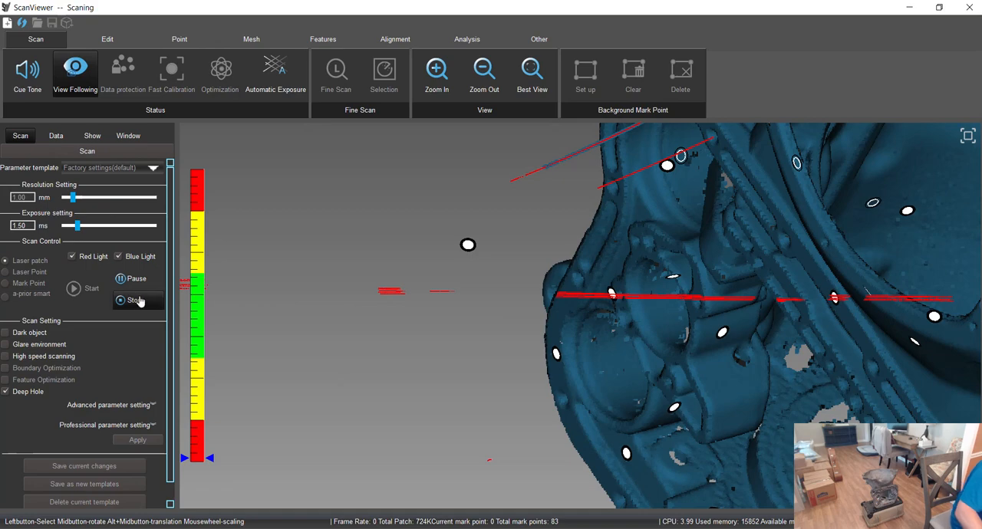
Step: Stop the scan, then orbit the processed casing to view its open bell housing
left_click(133, 300)
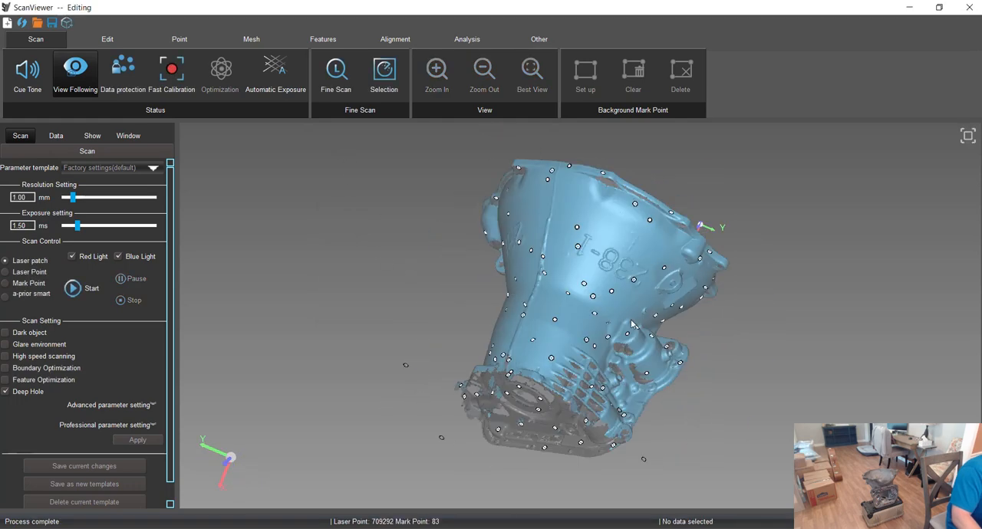
left_click_drag(633, 322, 445, 345)
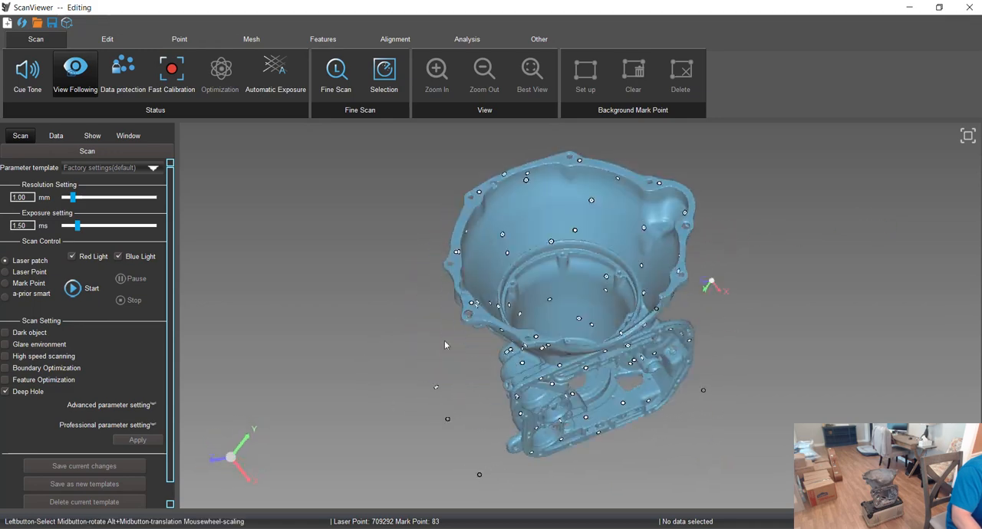
left_click_drag(444, 346, 670, 386)
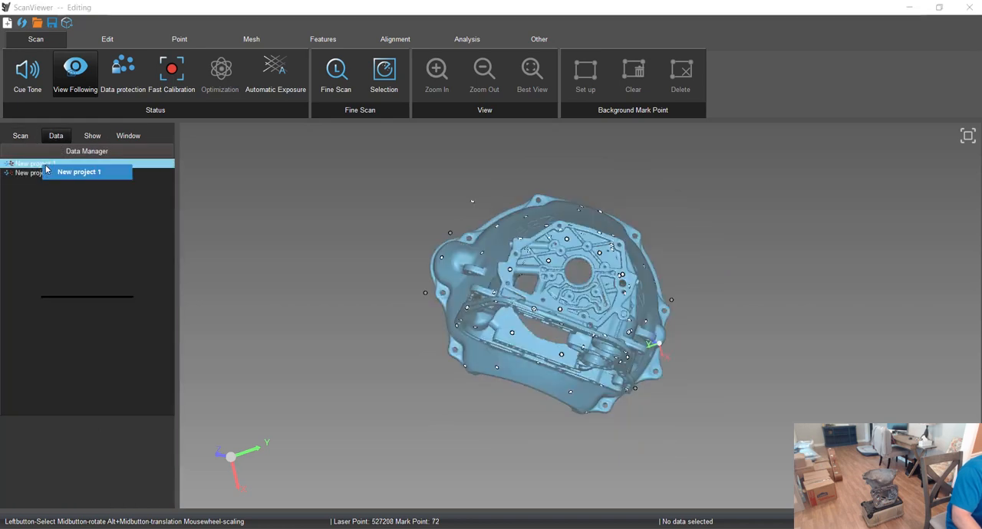
Step: Set New project 1 as the reference scan, leaving New project 2 as test
right_click(31, 164)
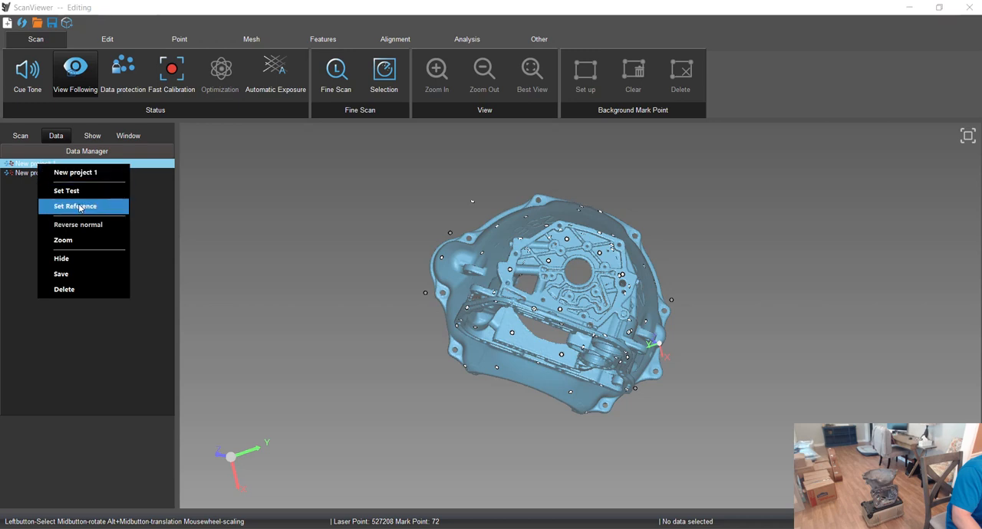
left_click(75, 205)
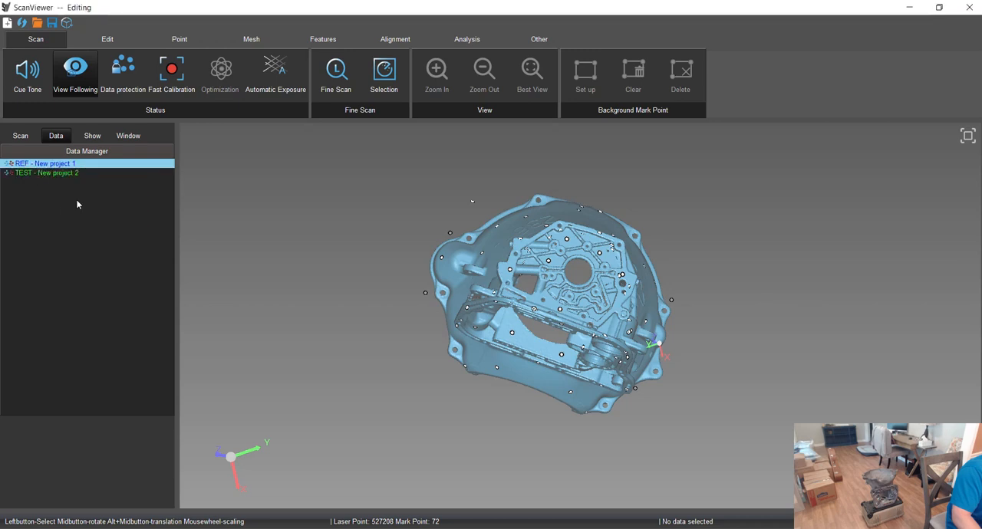
left_click(179, 40)
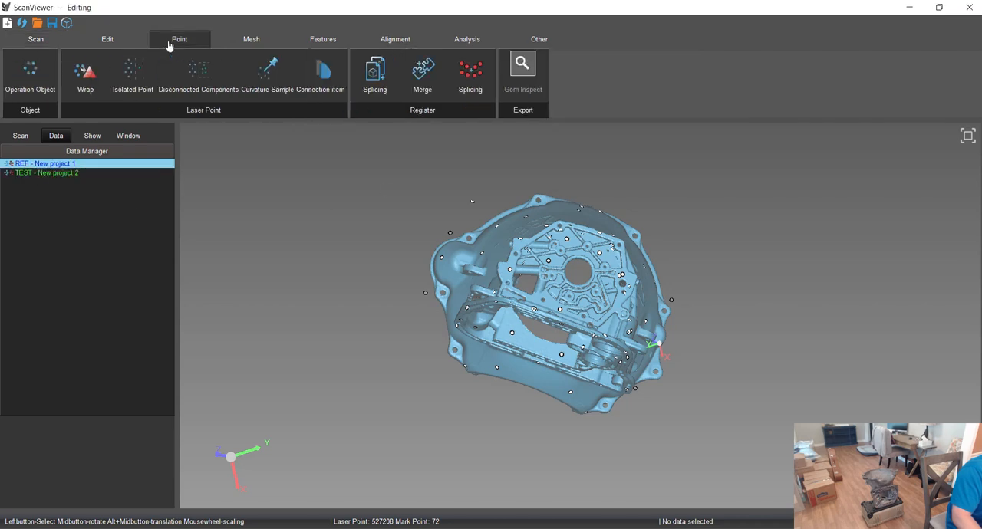
mouse_move(470, 75)
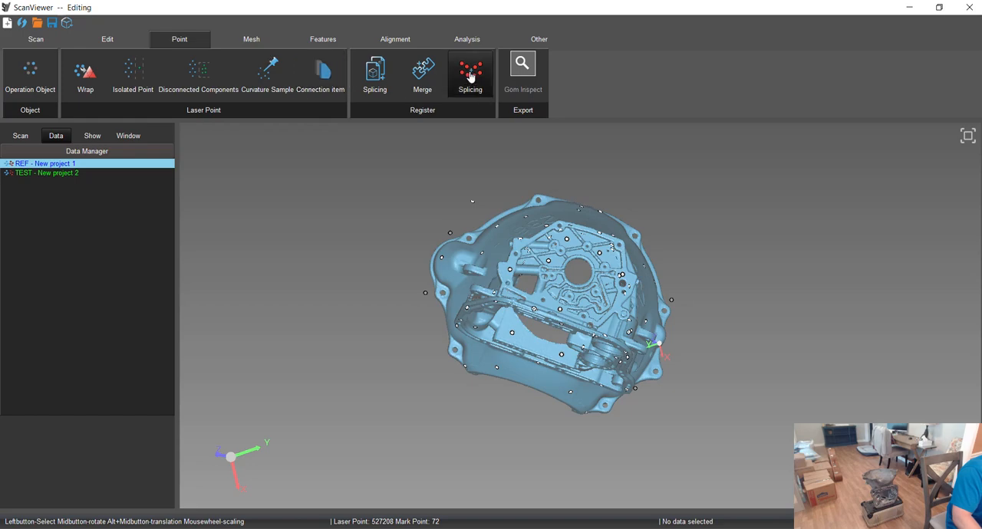
Step: Splice the test scan onto the reference by its mark points, merging at 0.0906 accuracy
left_click(470, 73)
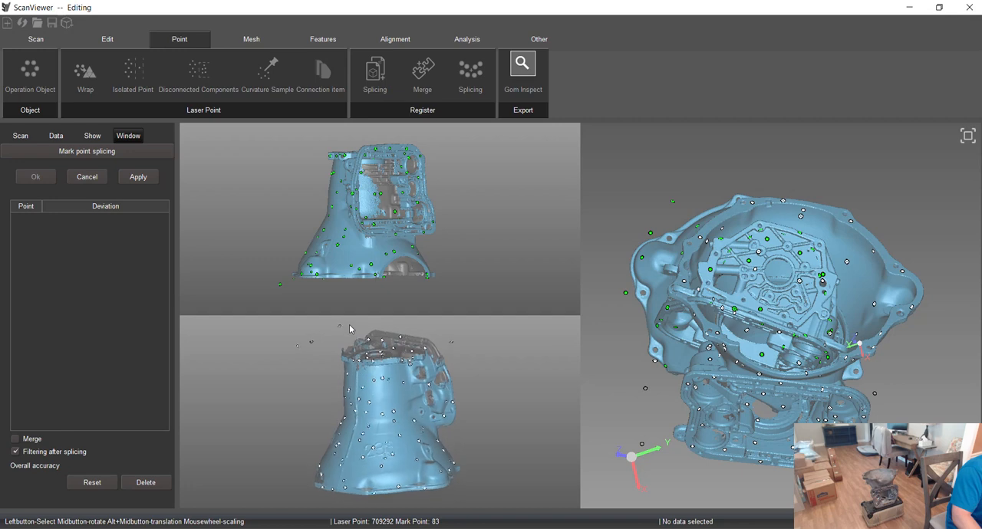
left_click_drag(349, 328, 429, 360)
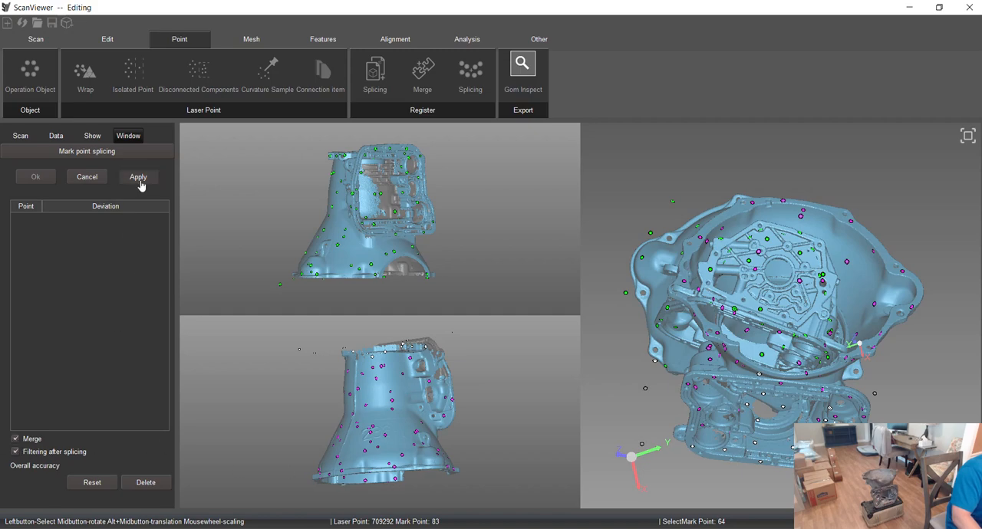
left_click(138, 176)
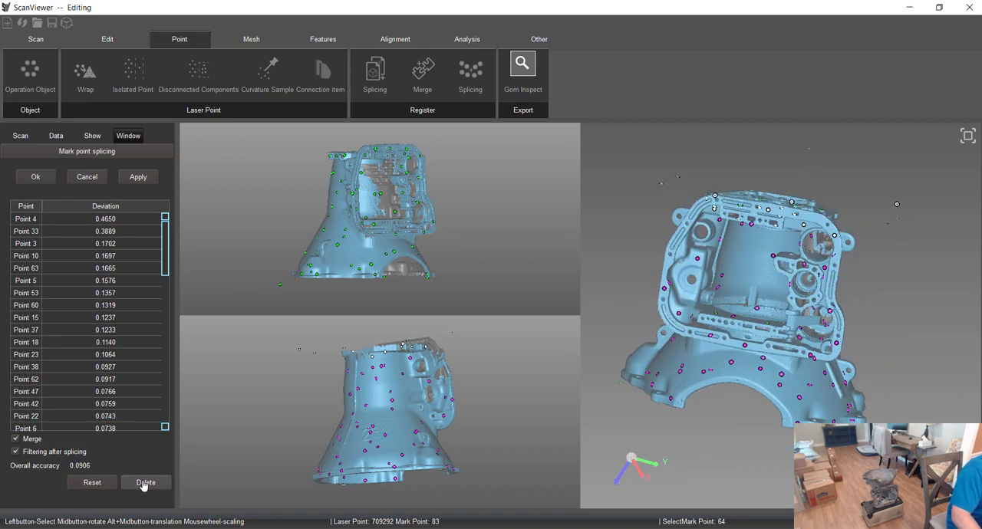
left_click(145, 483)
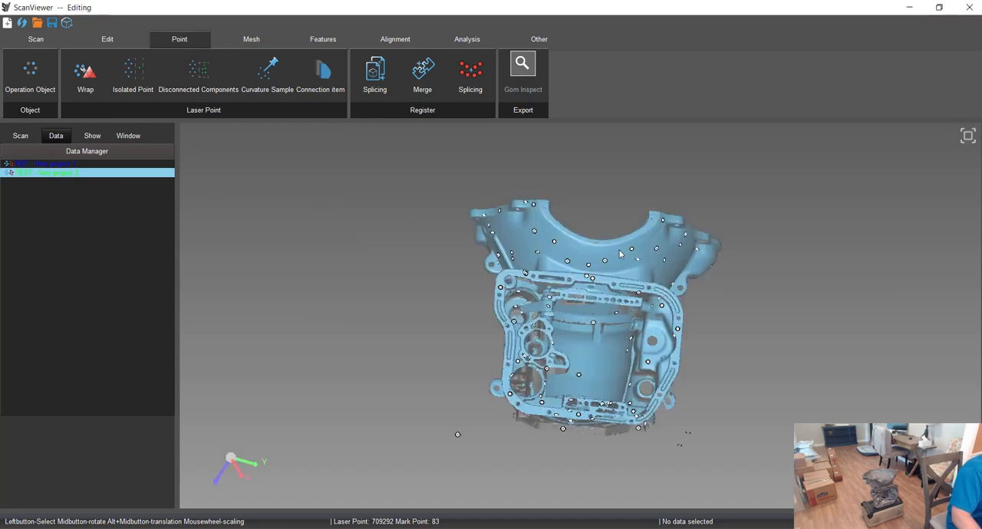
Step: Delete disconnected fragments at slider 50, leaving 871,281 points and 102 markers
left_click_drag(613, 253, 602, 265)
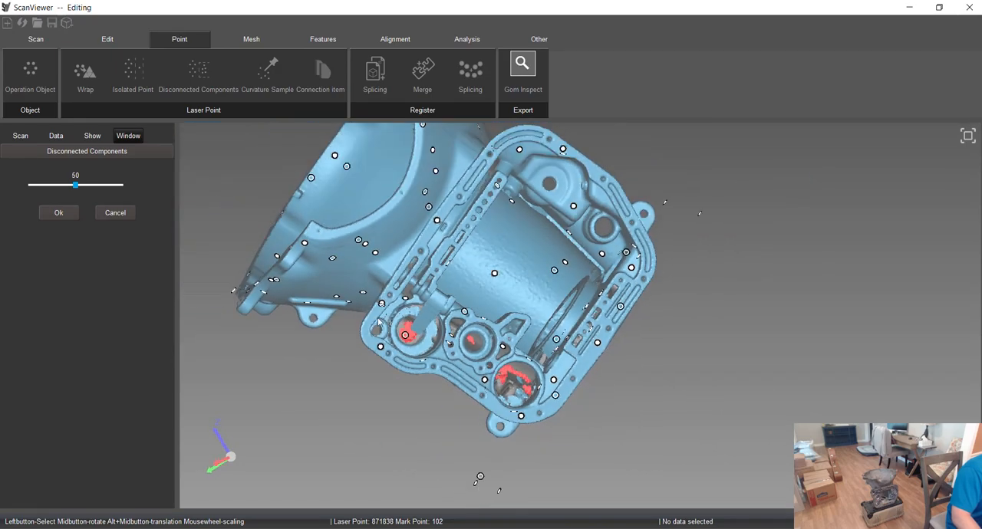
scroll("up", 3)
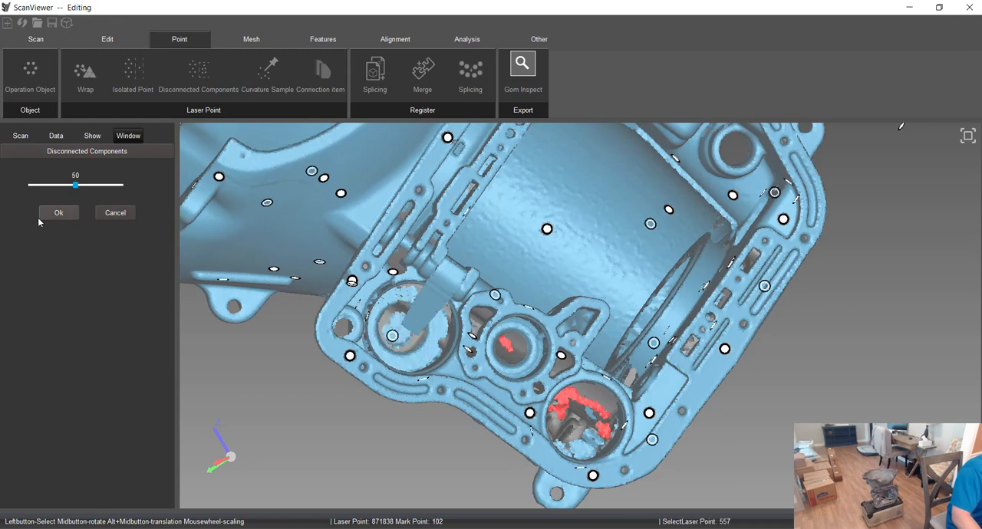
left_click(58, 212)
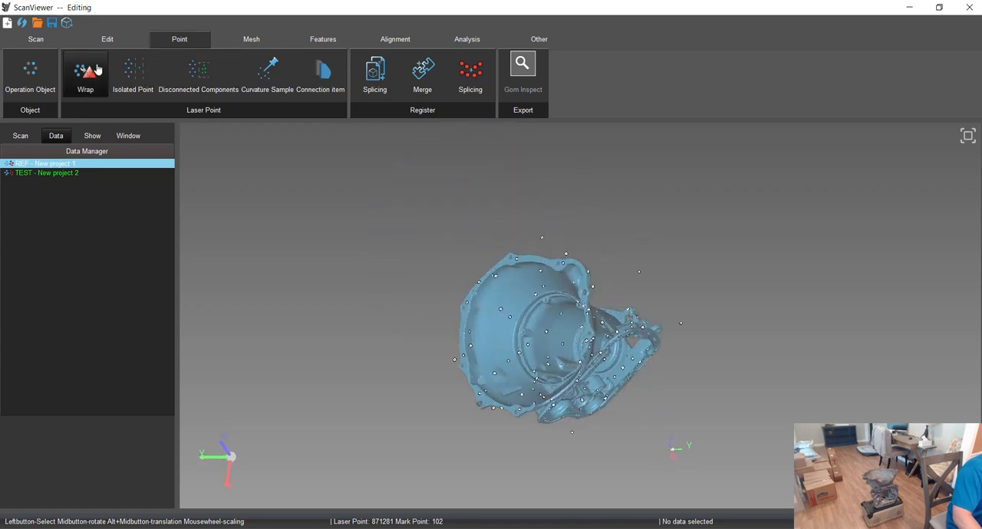
Step: Wrap the points with fill mark points, high precision and fill small holes enabled
left_click(85, 73)
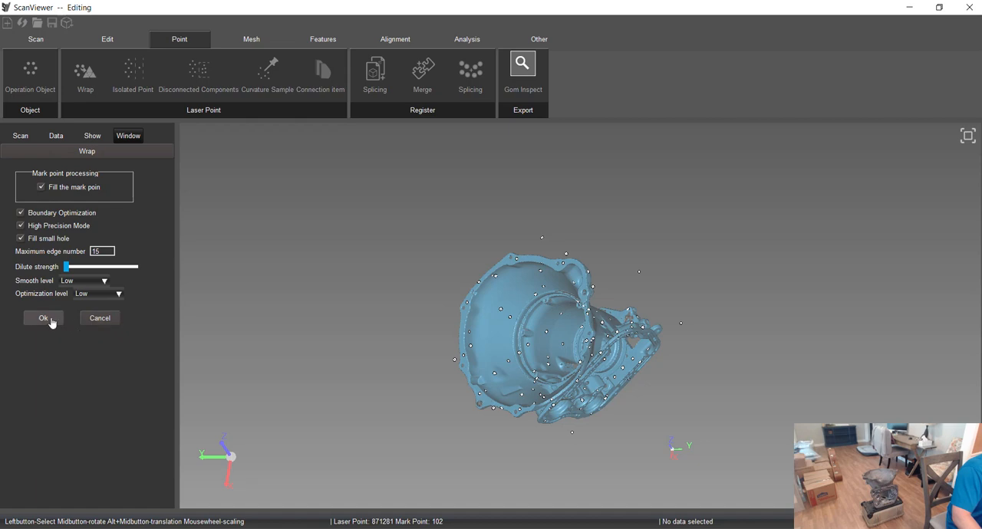
left_click(43, 318)
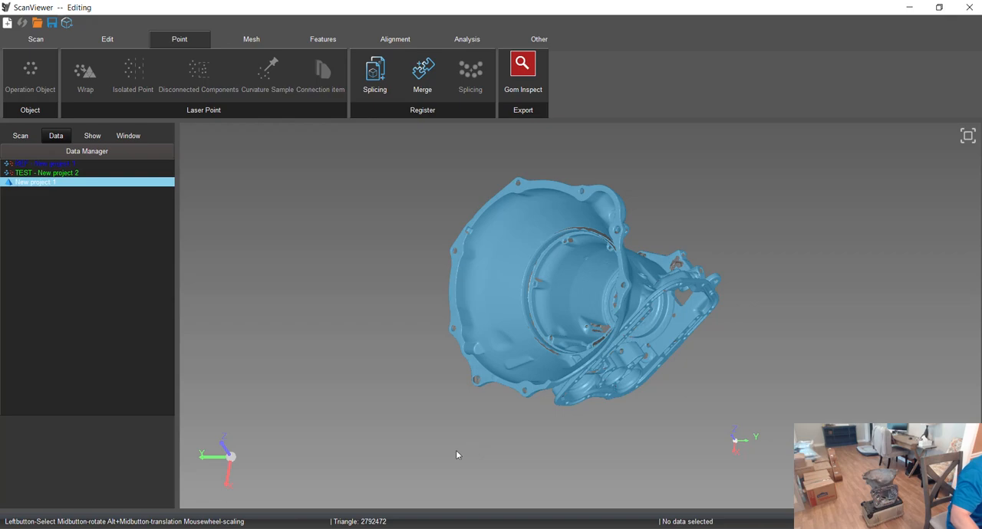
Step: Orbit the casing mesh to inspect its seam, bell housing, valve body face and rear end
left_click_drag(456, 455, 628, 345)
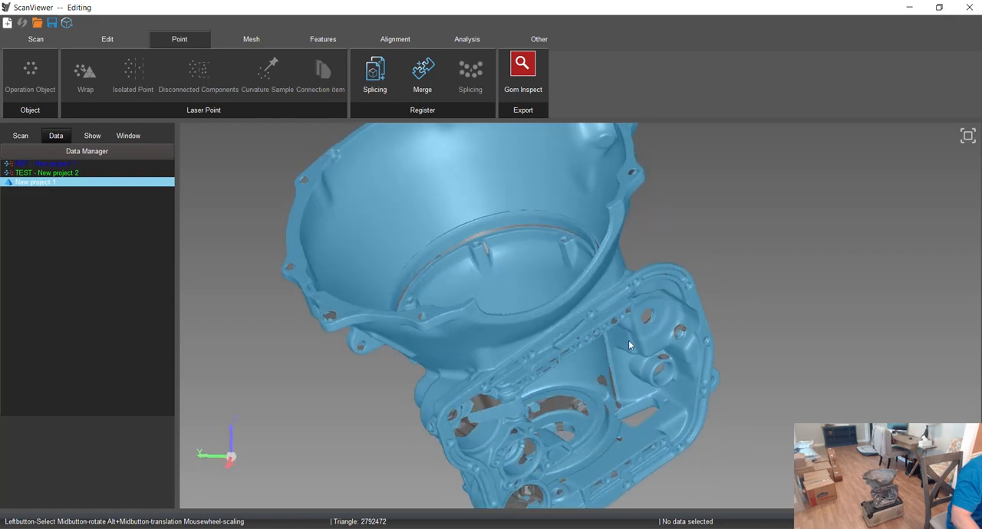
left_click_drag(629, 345, 499, 202)
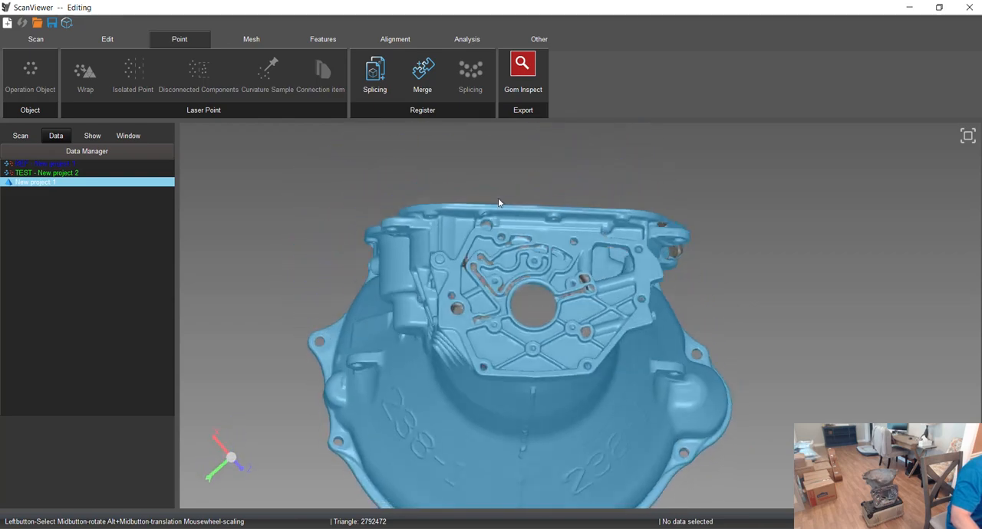
left_click_drag(498, 203, 556, 384)
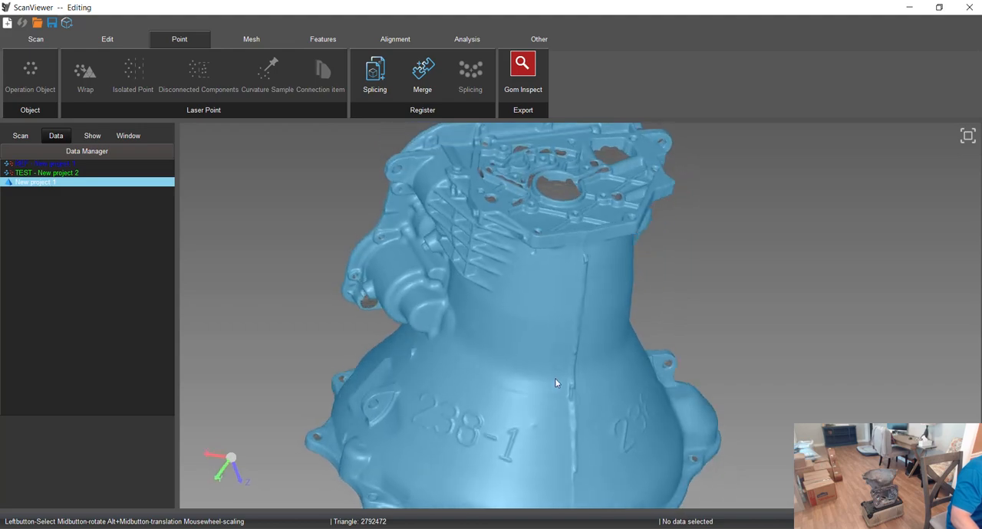
left_click_drag(556, 384, 547, 347)
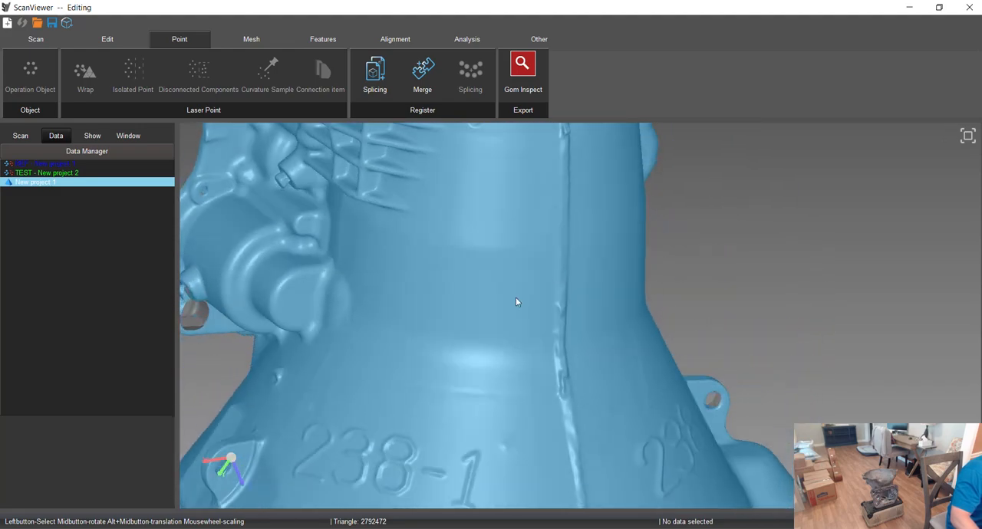
left_click_drag(516, 301, 493, 351)
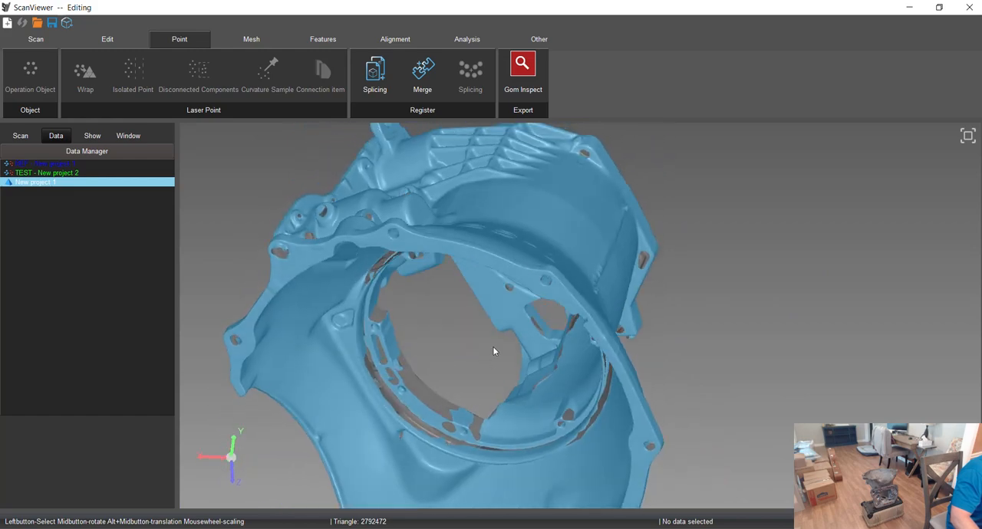
left_click_drag(494, 352, 495, 320)
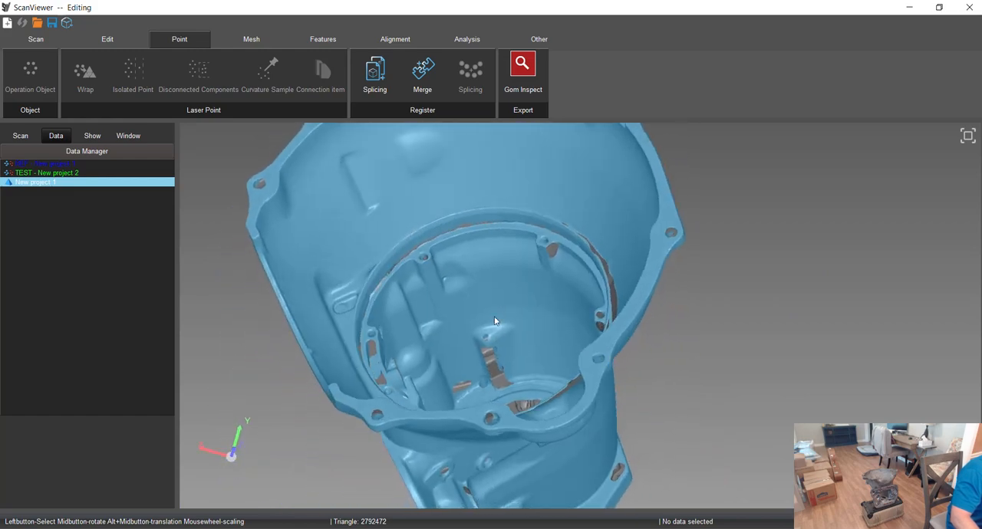
left_click_drag(494, 321, 492, 364)
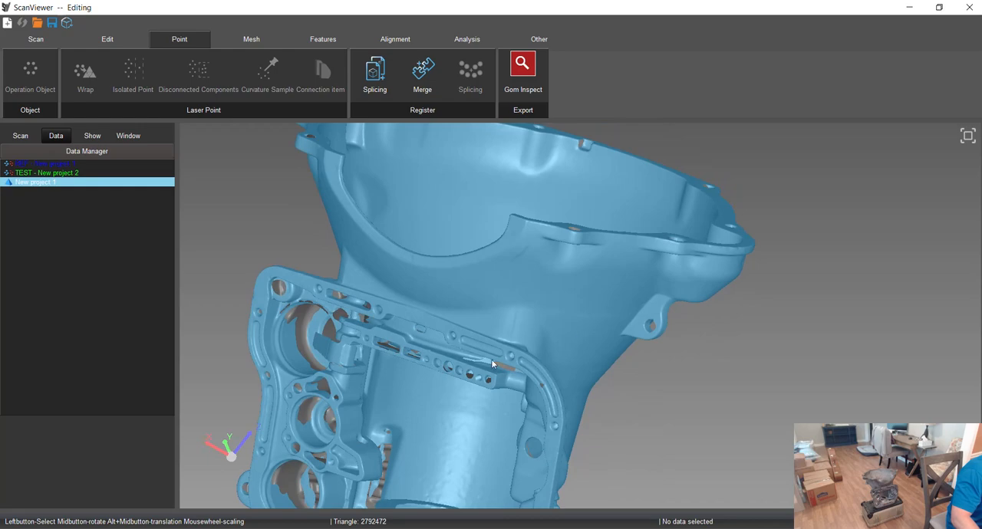
left_click_drag(490, 365, 580, 338)
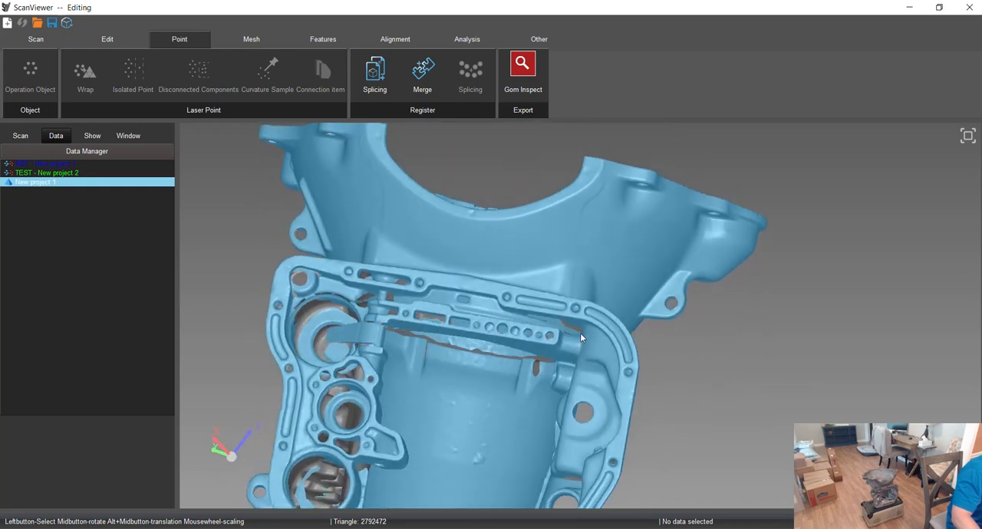
left_click_drag(581, 338, 556, 346)
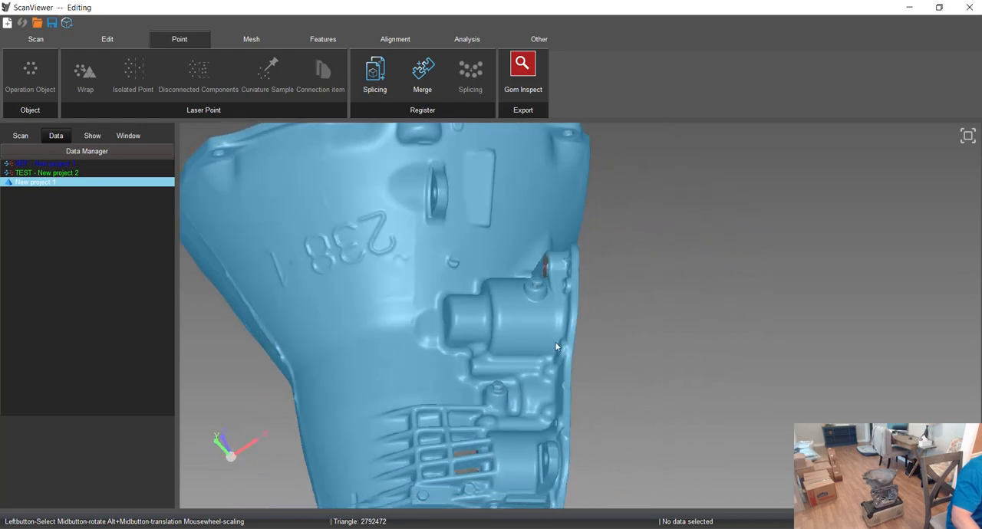
left_click_drag(556, 346, 600, 363)
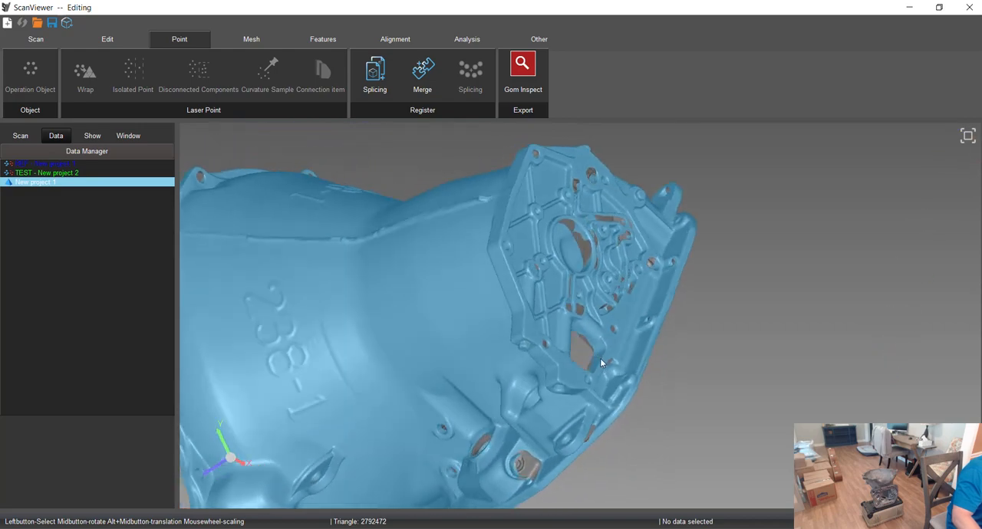
left_click_drag(598, 361, 376, 280)
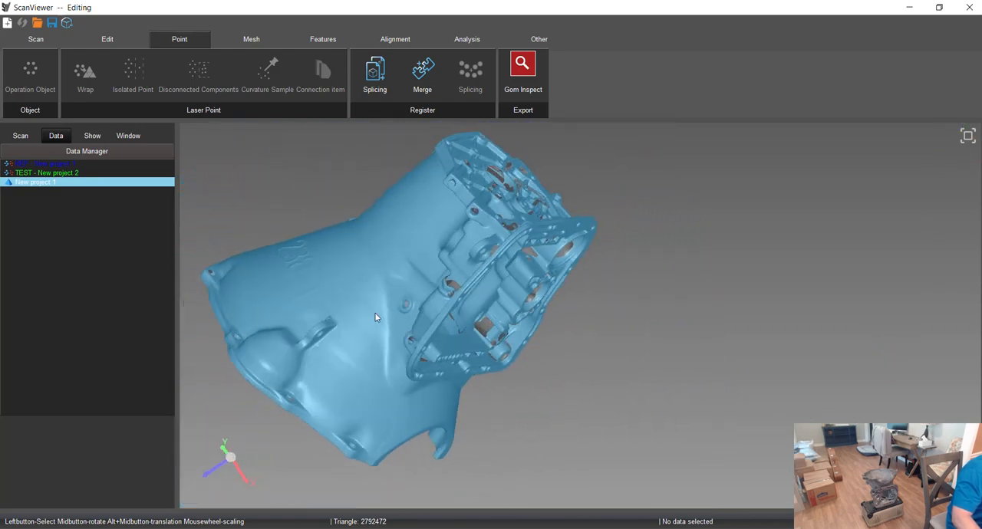
left_click_drag(376, 318, 309, 297)
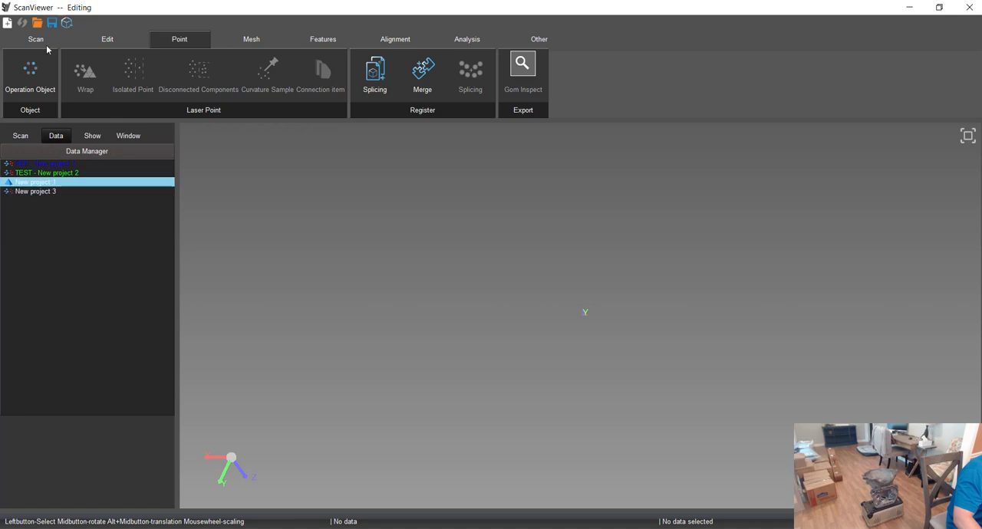
Step: Open the mesh export dialog and set the file type to Mesh file (*.stl)
left_click(85, 73)
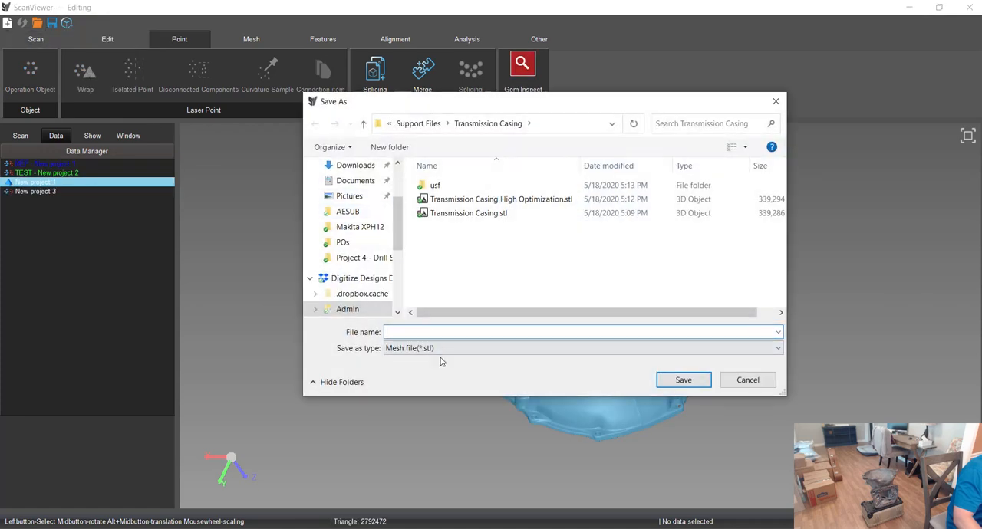
left_click(777, 348)
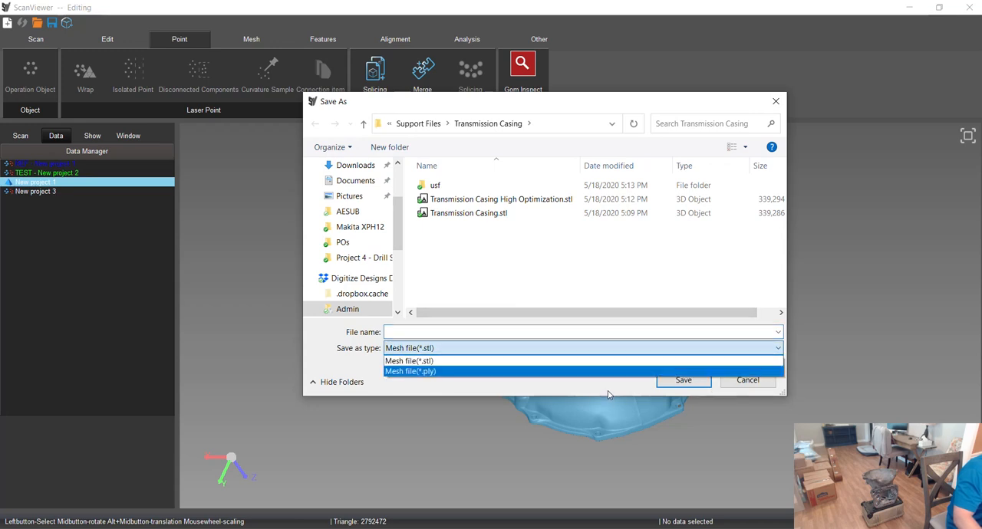
left_click(408, 361)
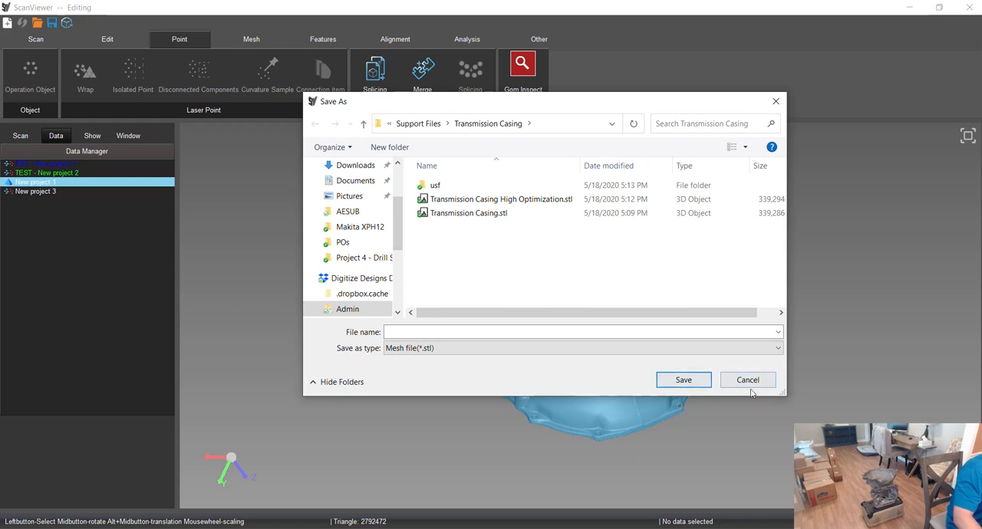
mouse_move(683, 379)
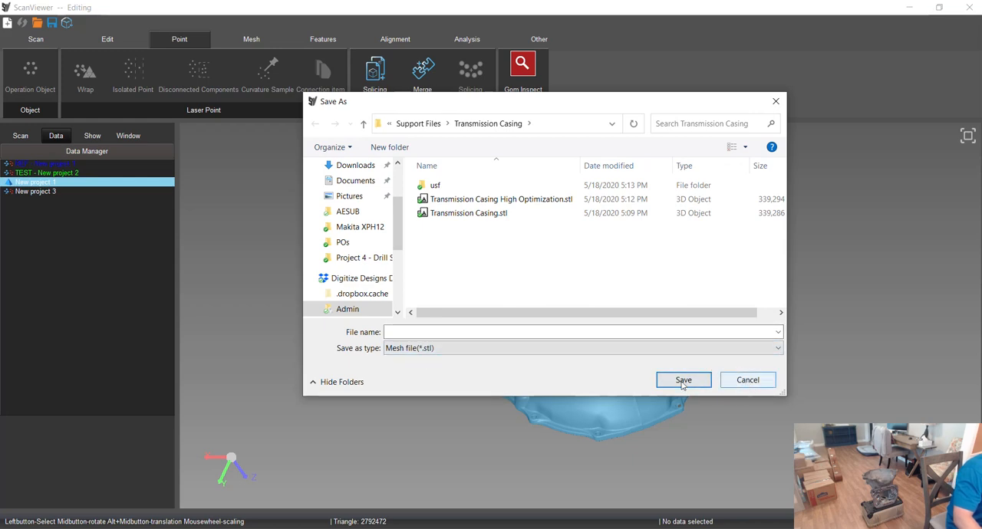